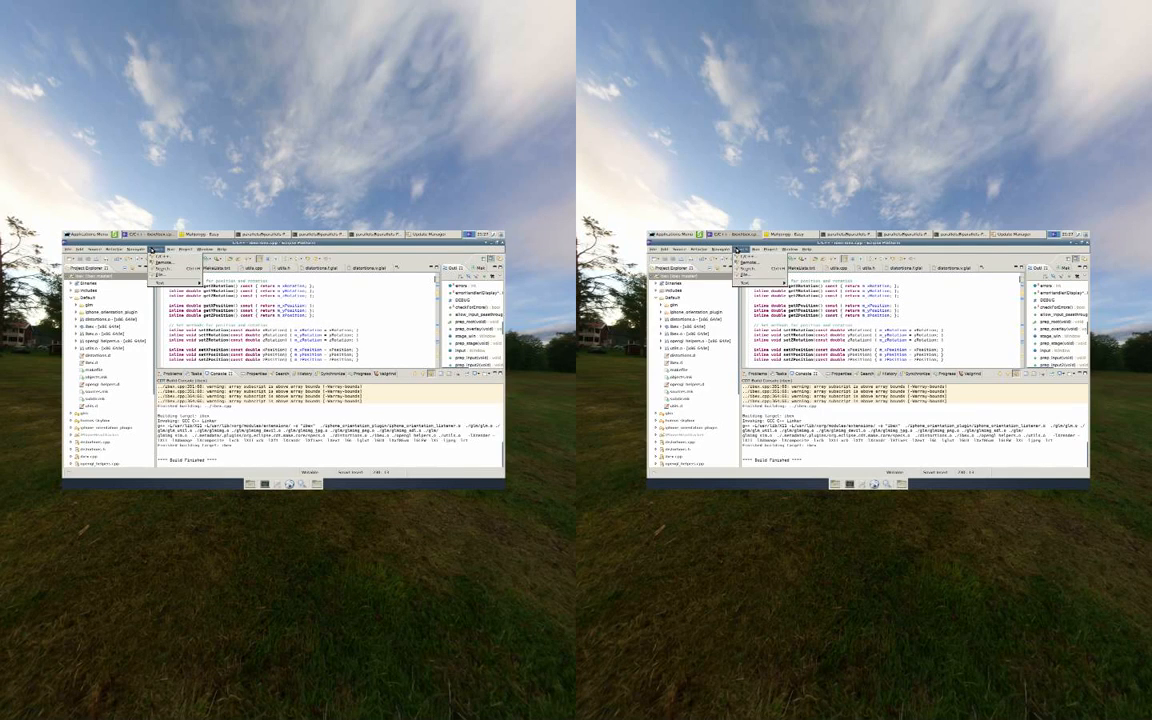
- Raise the Mahjongg - Easy game window from the taskbar above the Eclipse editor
left_click(205, 234)
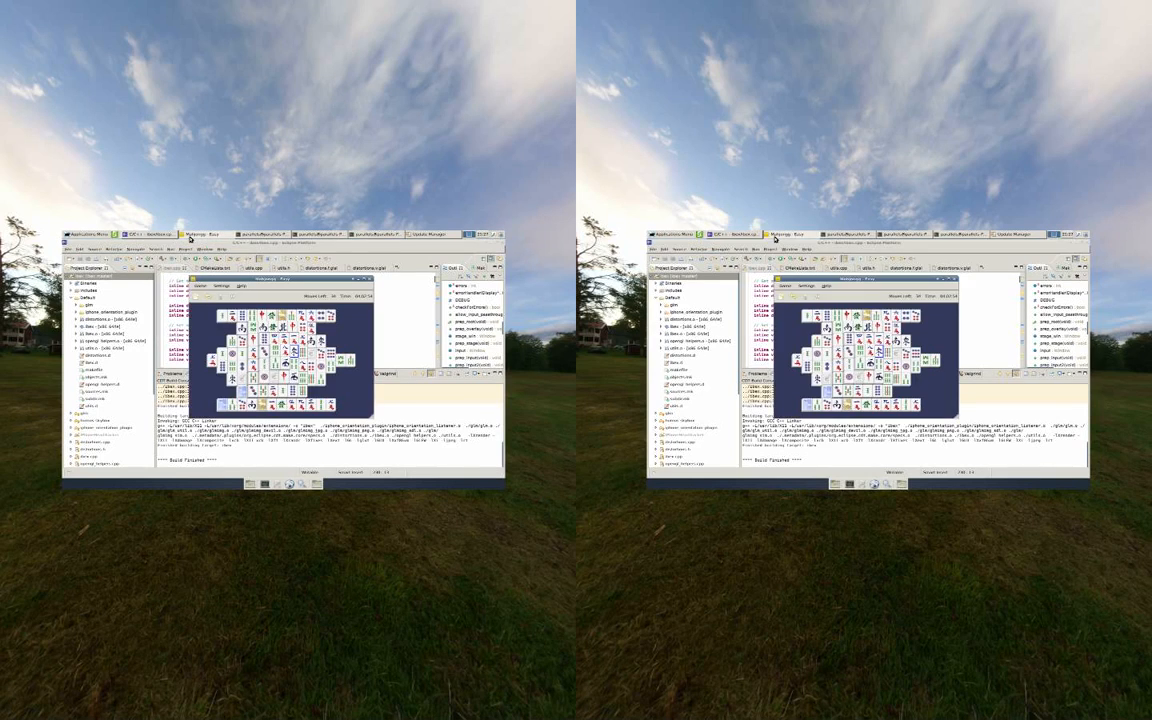